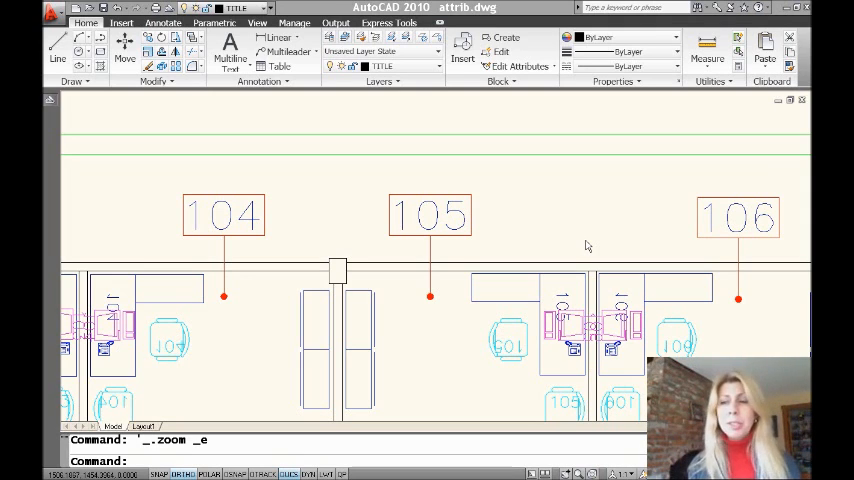
{"action": "mouse_move", "coordinate": [536, 236]}
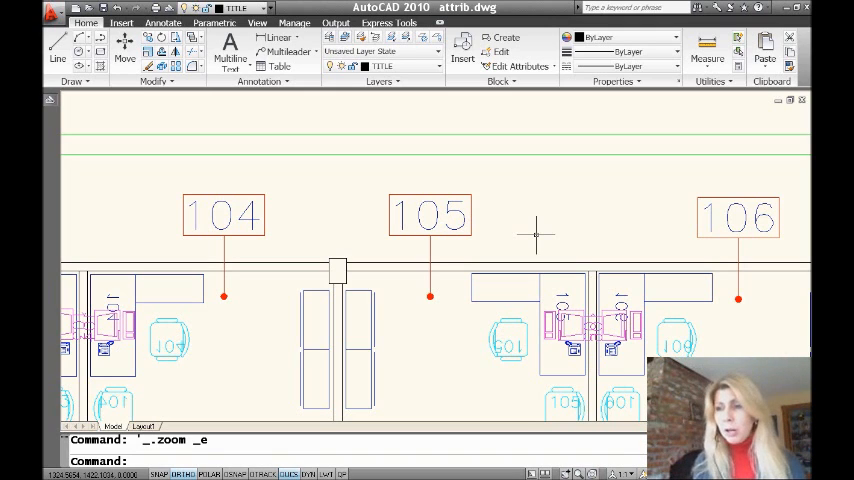
{"action": "mouse_move", "coordinate": [484, 220]}
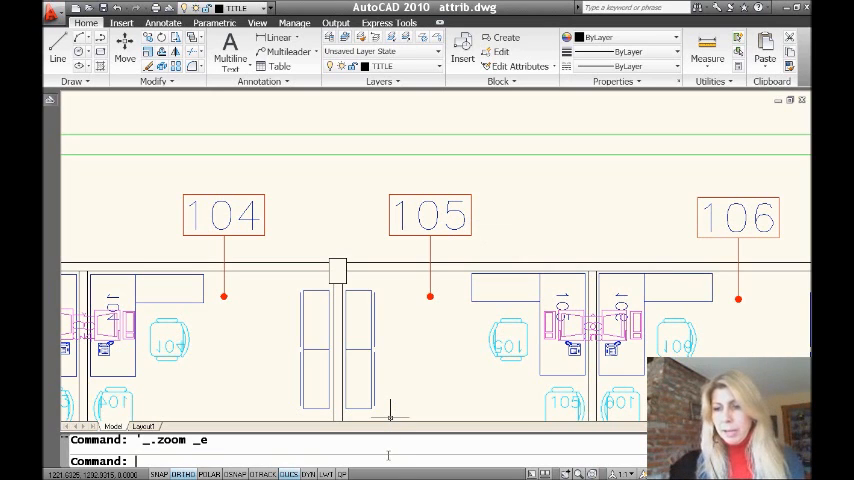
Try the regular EXPLODE on a room tag, then switch to the Express Tools ribbon
{"action": "type", "text": "explode"}
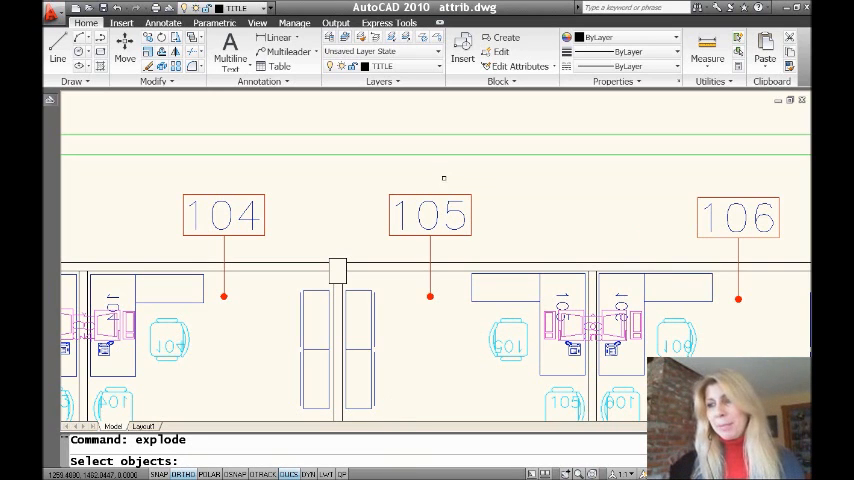
{"action": "left_click", "coordinate": [428, 216]}
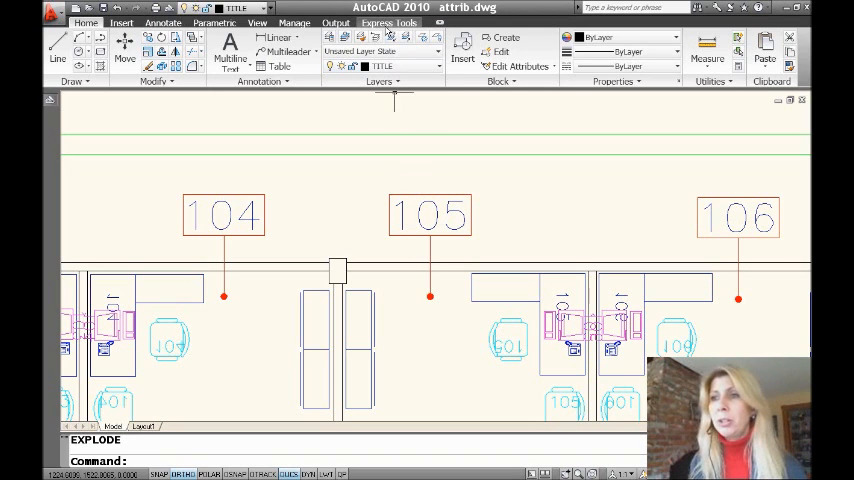
{"action": "left_click", "coordinate": [388, 22]}
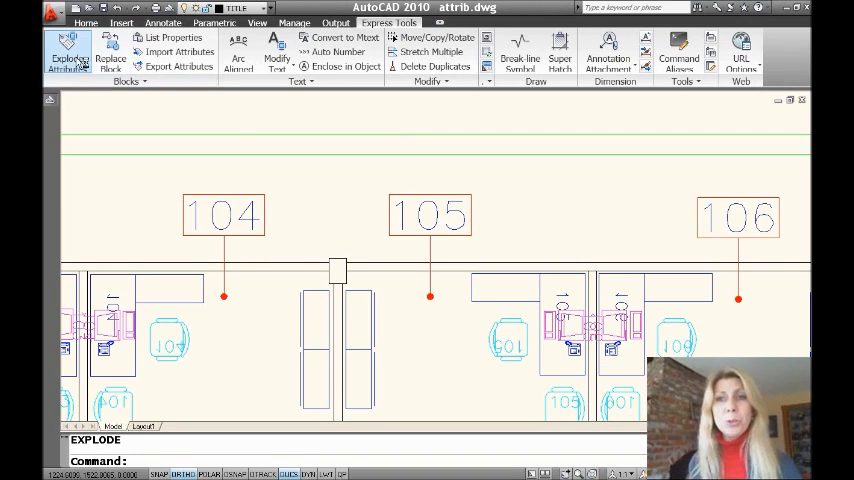
{"action": "mouse_move", "coordinate": [68, 56]}
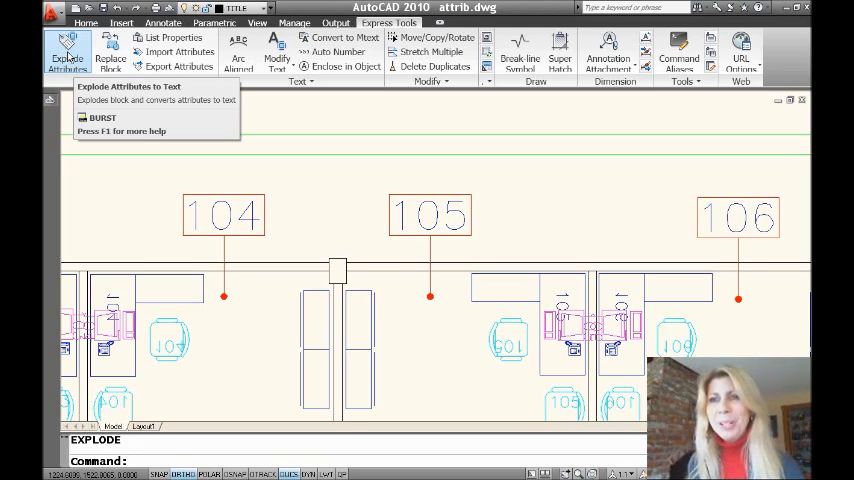
Run BURST on room tags 104, 105 and 106, then select 105 to verify its text remains
{"action": "left_click", "coordinate": [68, 56]}
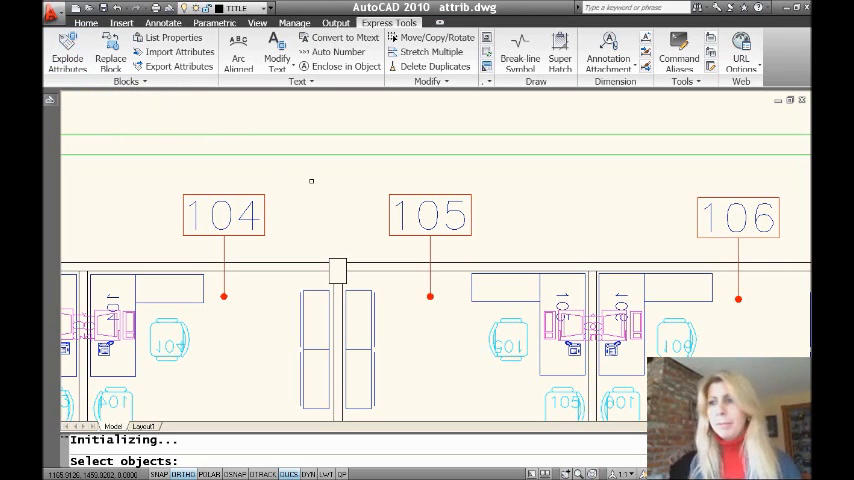
{"action": "left_click", "coordinate": [430, 216]}
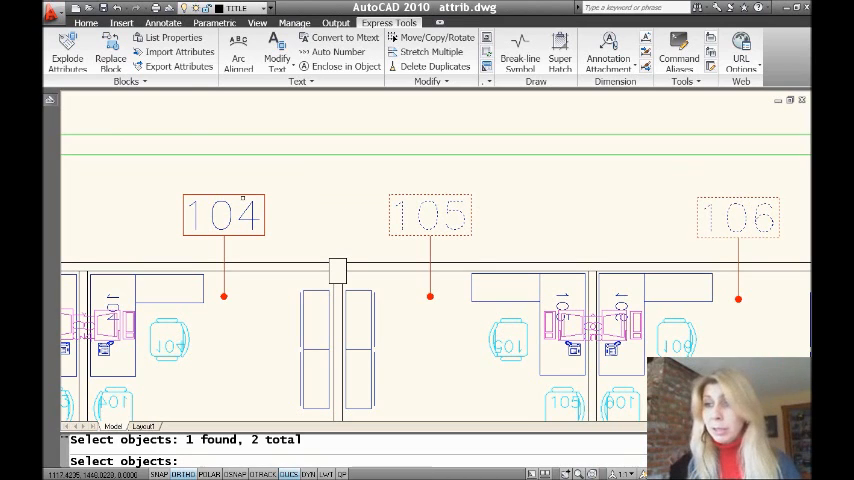
{"action": "left_click", "coordinate": [224, 212]}
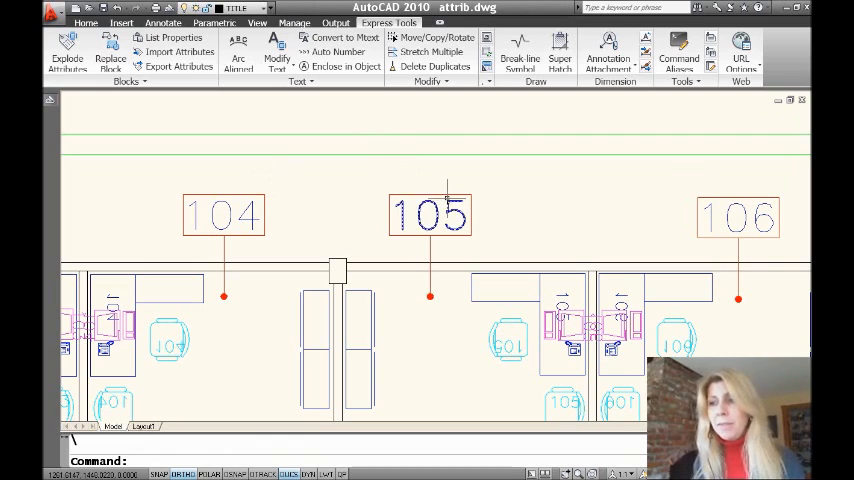
{"action": "left_click", "coordinate": [430, 212]}
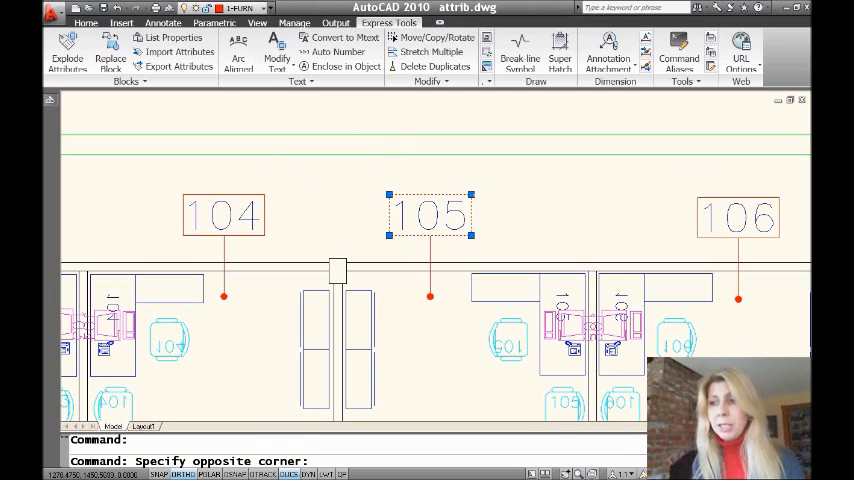